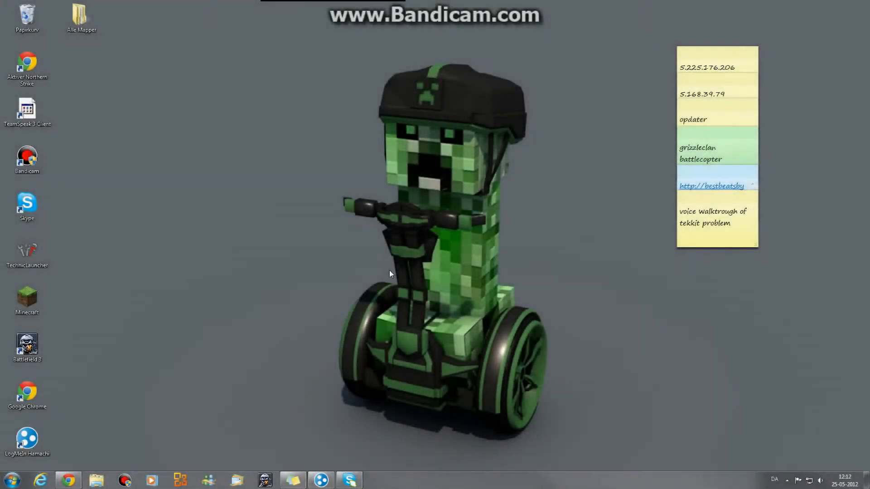
pyautogui.moveTo(100, 285)
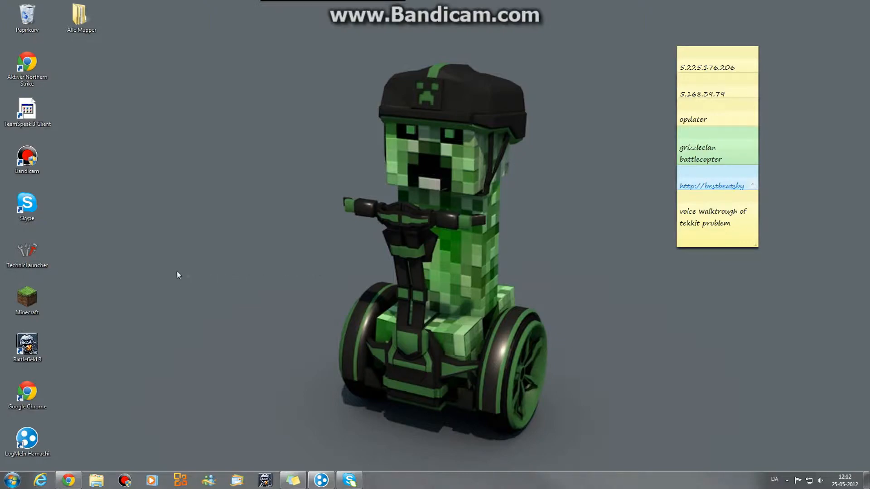
pyautogui.moveTo(98, 271)
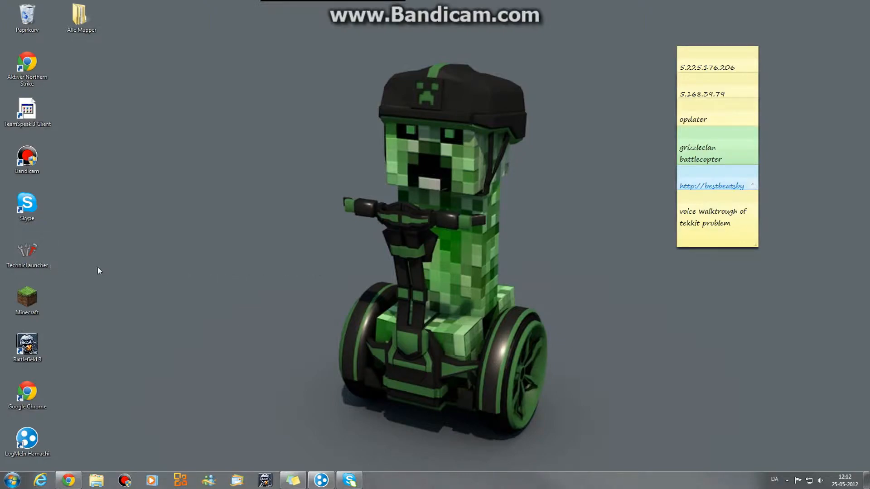
# Launch Technic Launcher and log in with the saved account to start Tekkit
pyautogui.click(27, 252)
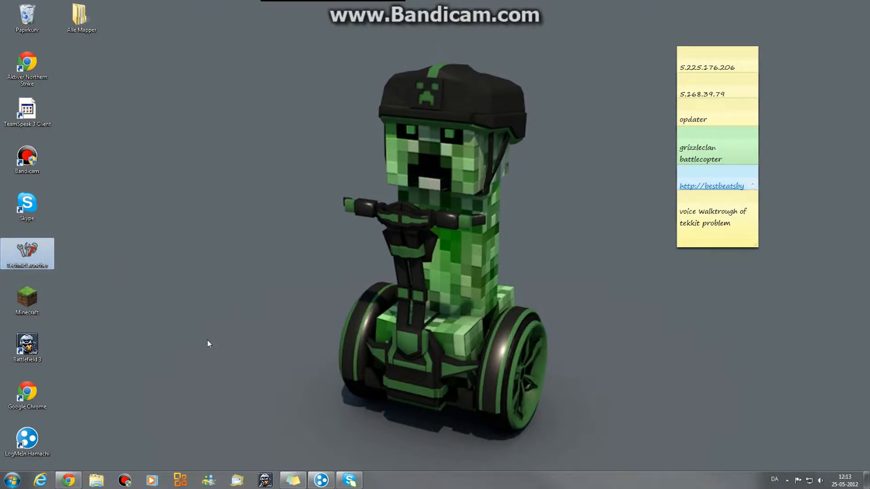
pyautogui.doubleClick(27, 253)
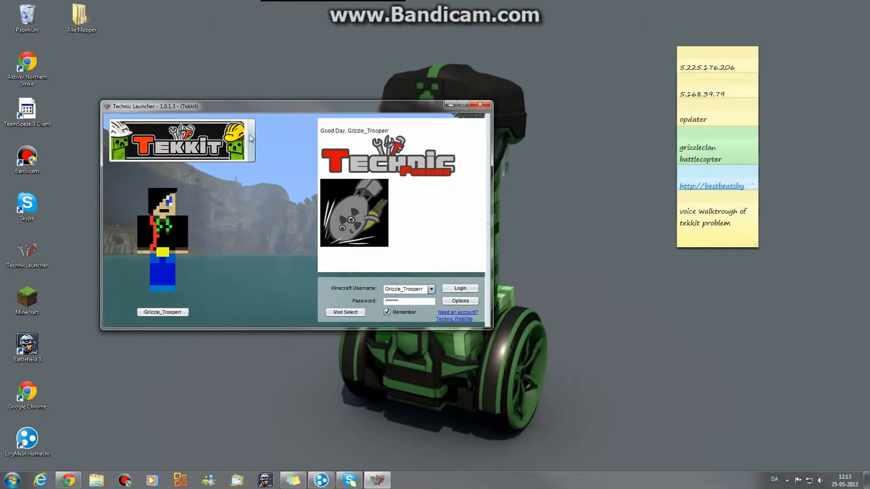
pyautogui.click(459, 288)
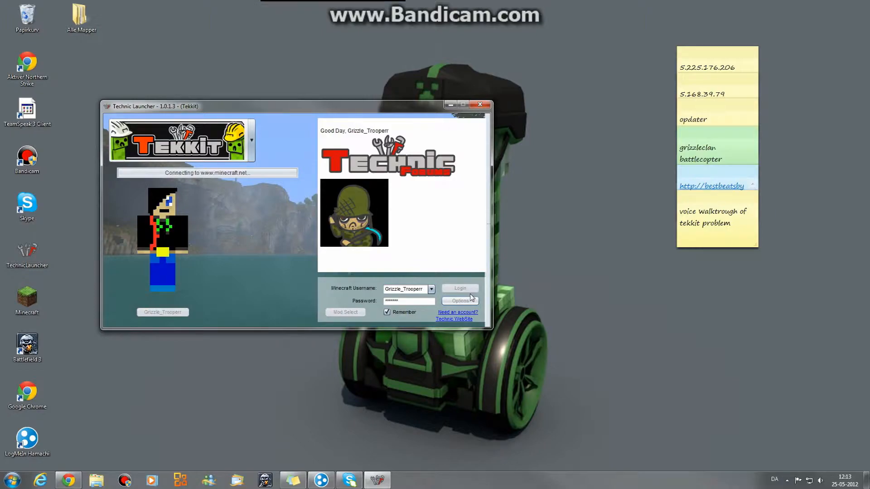
pyautogui.click(459, 288)
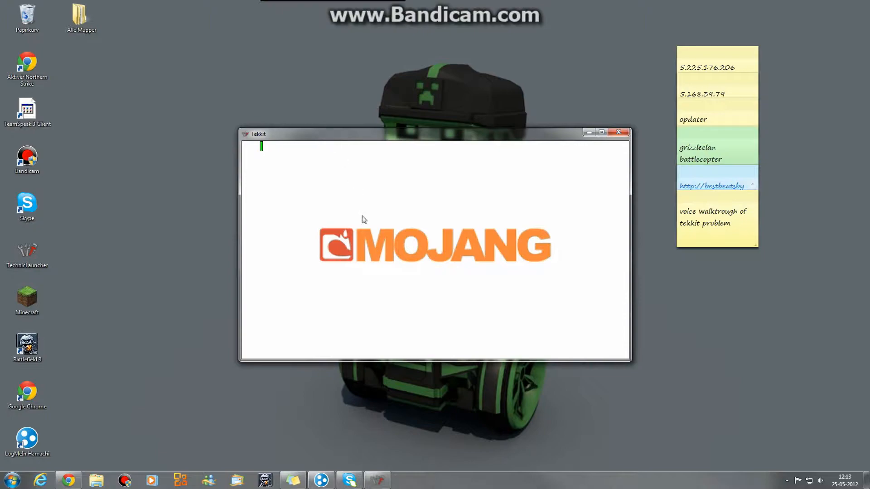
pyautogui.moveTo(365, 222)
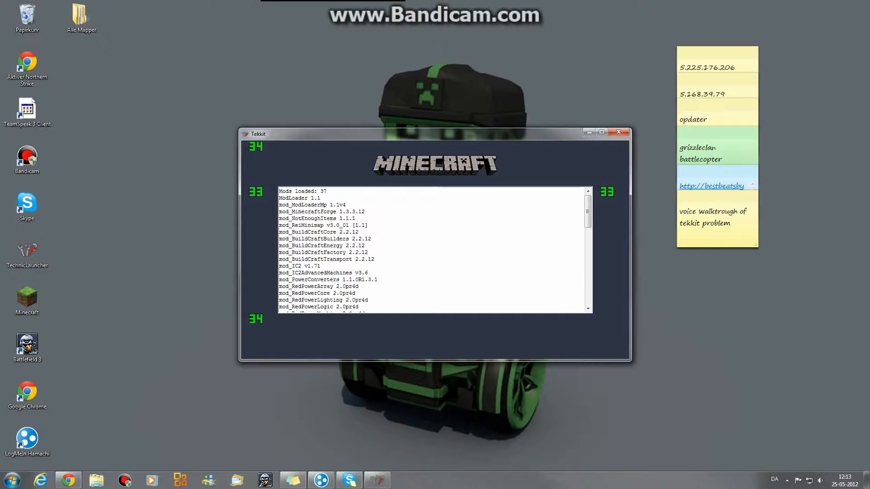
# Scroll through the Tekkit loading screen listing the 37 loaded mods
pyautogui.scroll(-3)
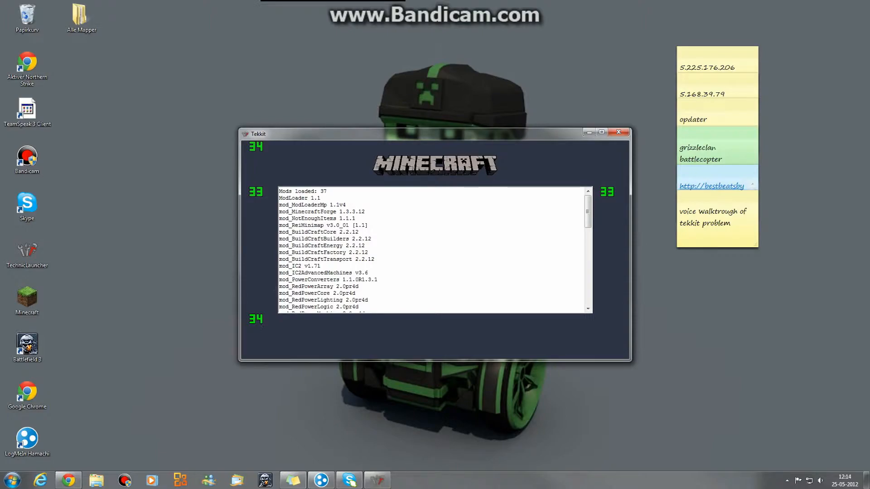
# Close the Tekkit window and search %appdata% from the Start menu
pyautogui.click(618, 132)
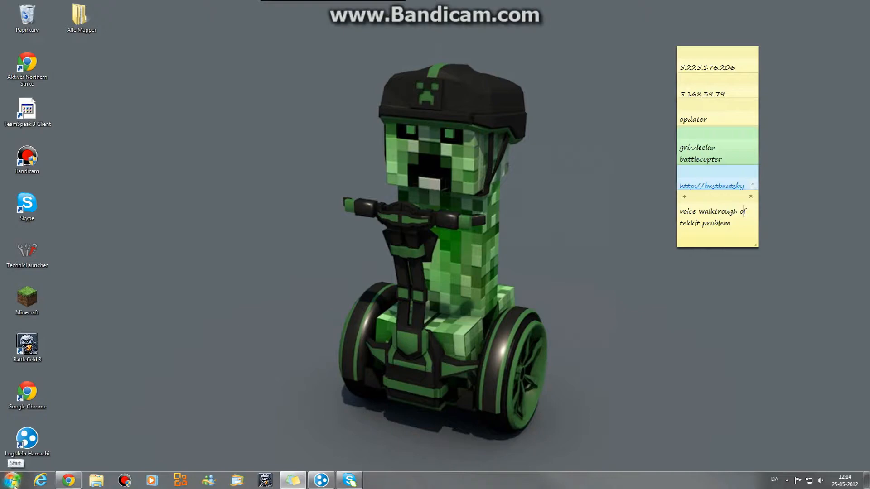
pyautogui.click(15, 463)
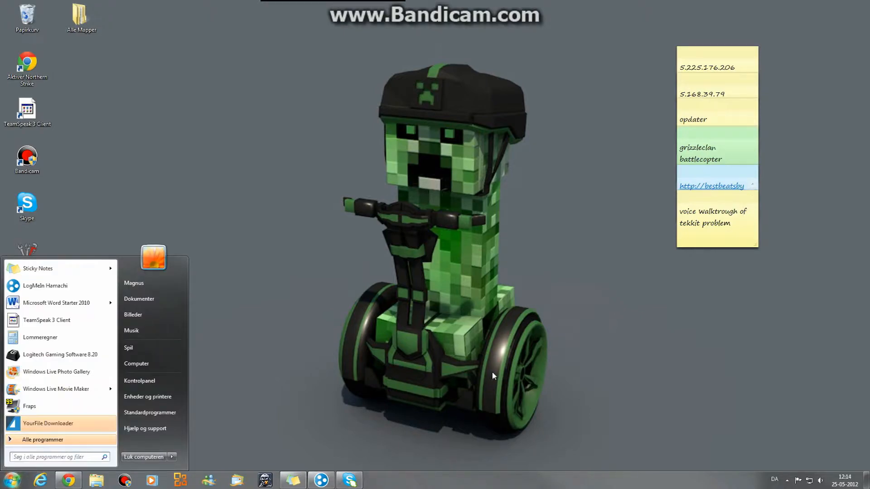
pyautogui.write('%')
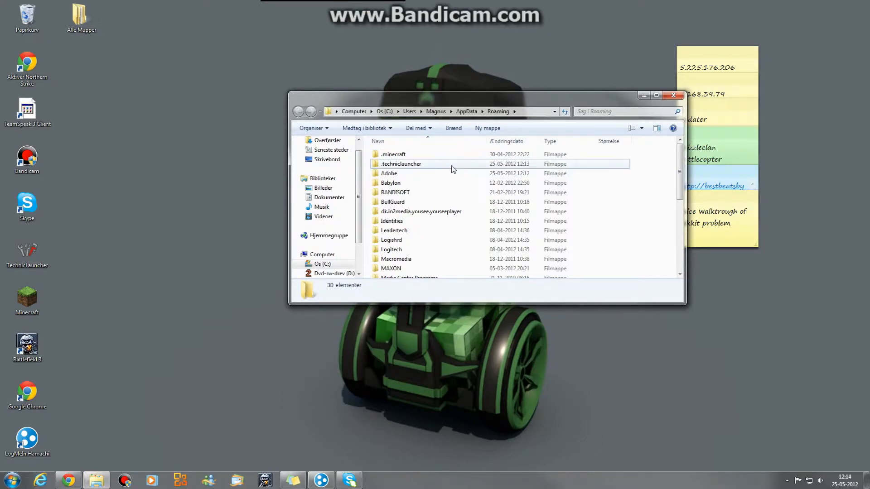
# Go into .techniclauncher\tekkit and move its saves folder onto the desktop
pyautogui.doubleClick(400, 164)
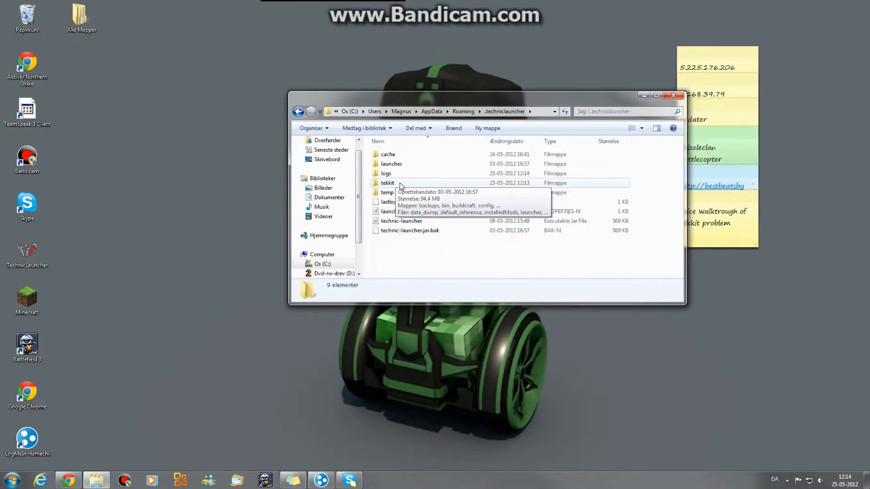
pyautogui.doubleClick(387, 183)
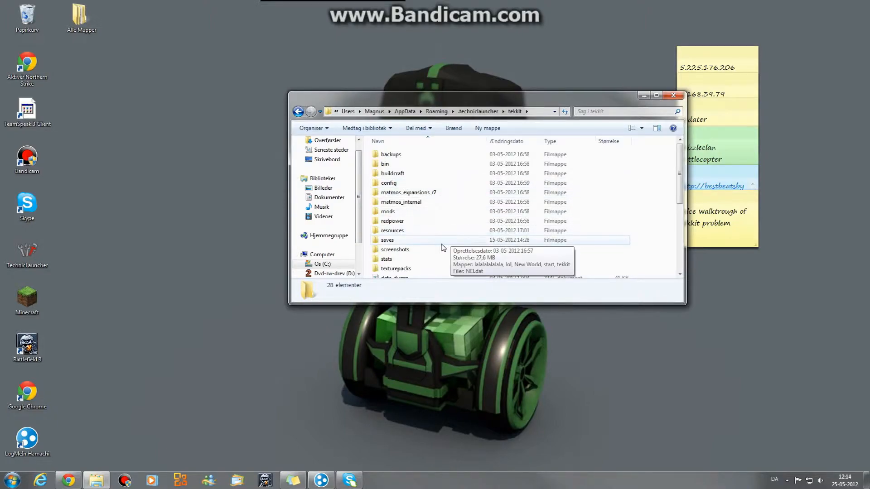
pyautogui.doubleClick(386, 240)
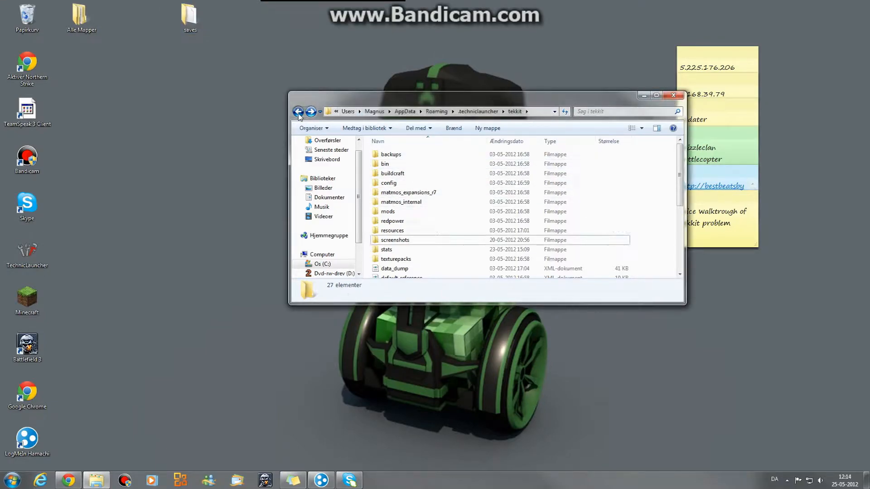
# Delete .techniclauncher from Roaming to the Recycle Bin and close Explorer
pyautogui.click(299, 111)
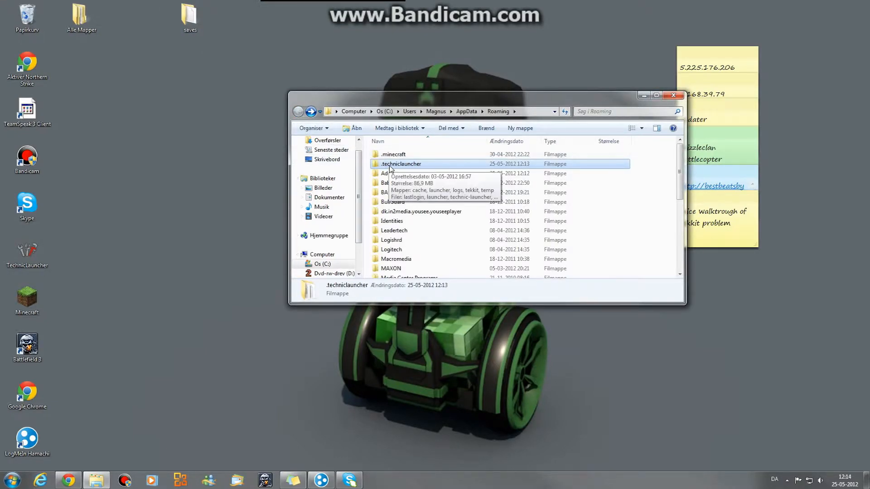
pyautogui.rightClick(400, 164)
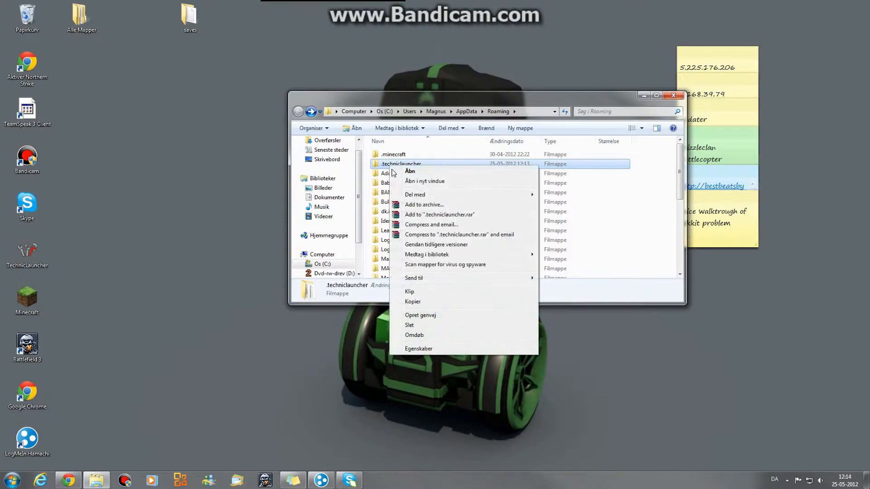
pyautogui.click(409, 324)
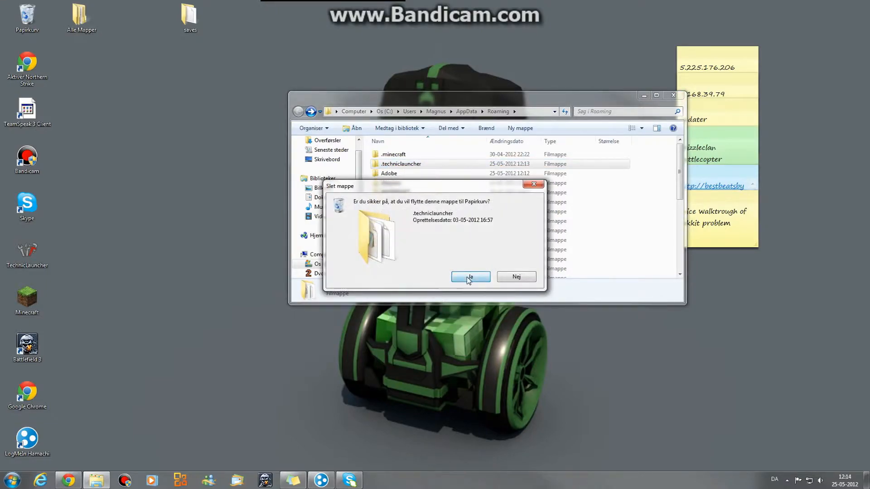
pyautogui.click(470, 277)
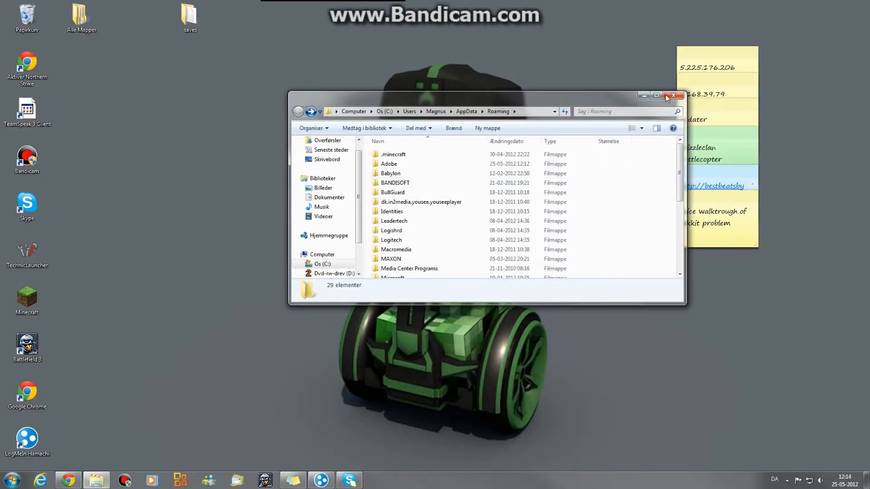
pyautogui.click(674, 96)
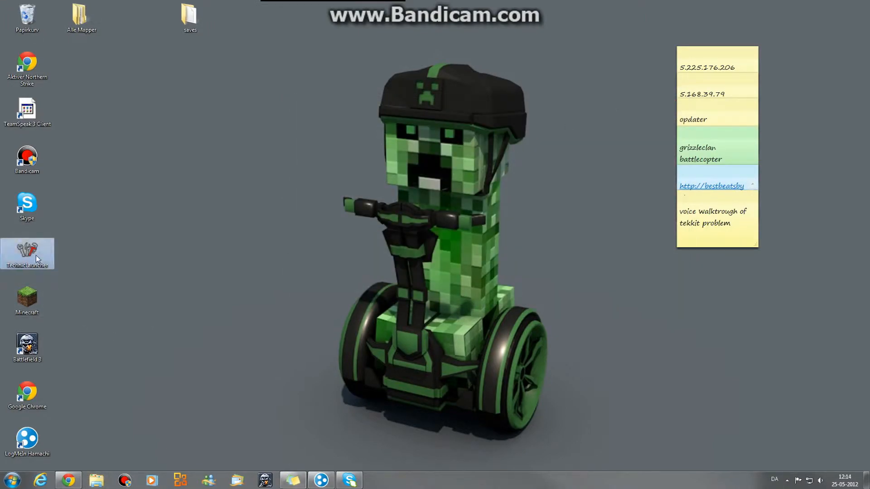
pyautogui.moveTo(27, 252)
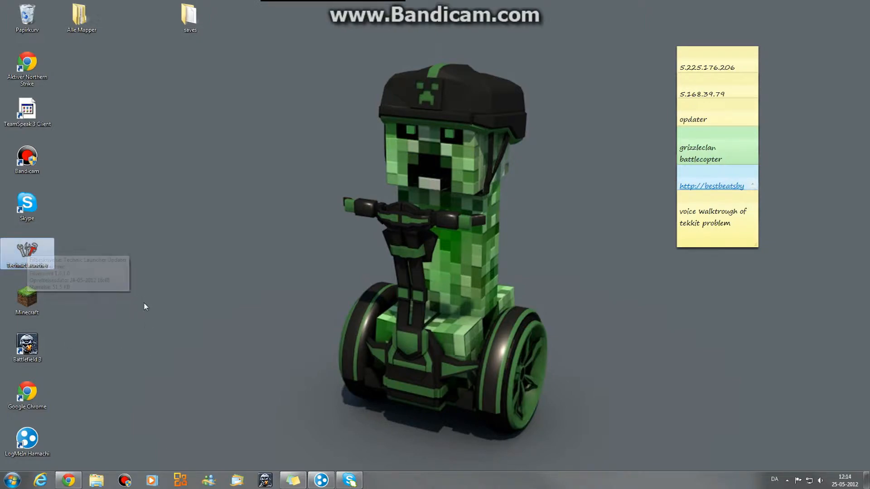
# Start Technic Launcher again from its desktop shortcut
pyautogui.doubleClick(26, 254)
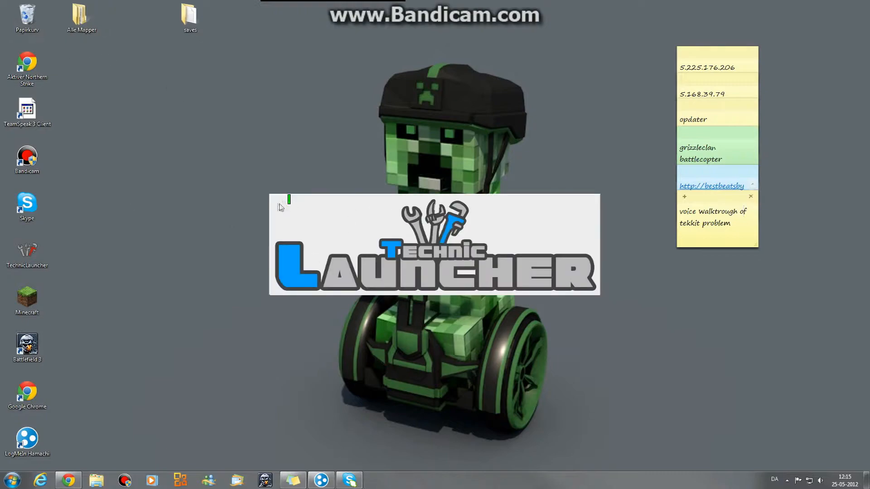
pyautogui.moveTo(310, 4)
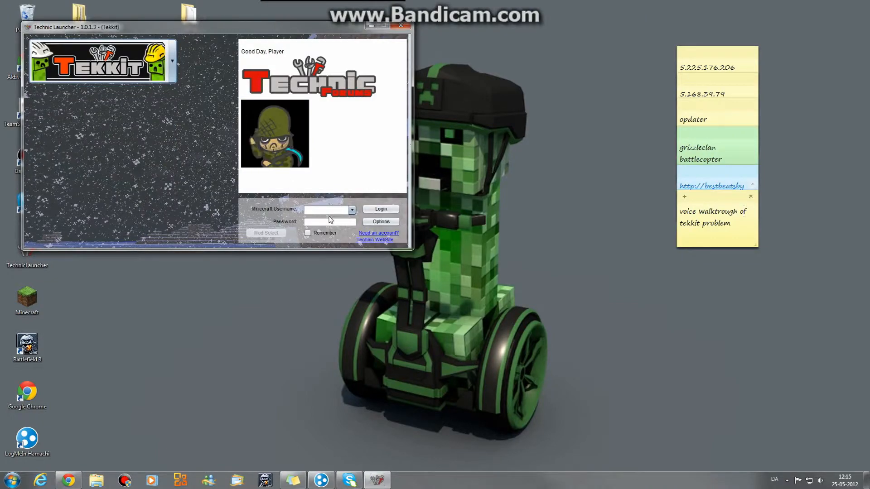
# Log in as 'Grizz' with Remember ticked, then review and close Options
pyautogui.click(351, 209)
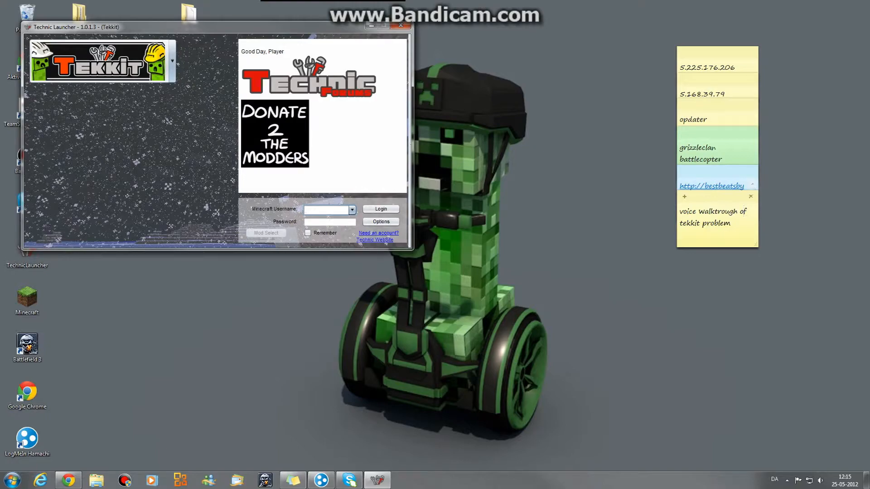
pyautogui.write('Grizzle_Trooperr')
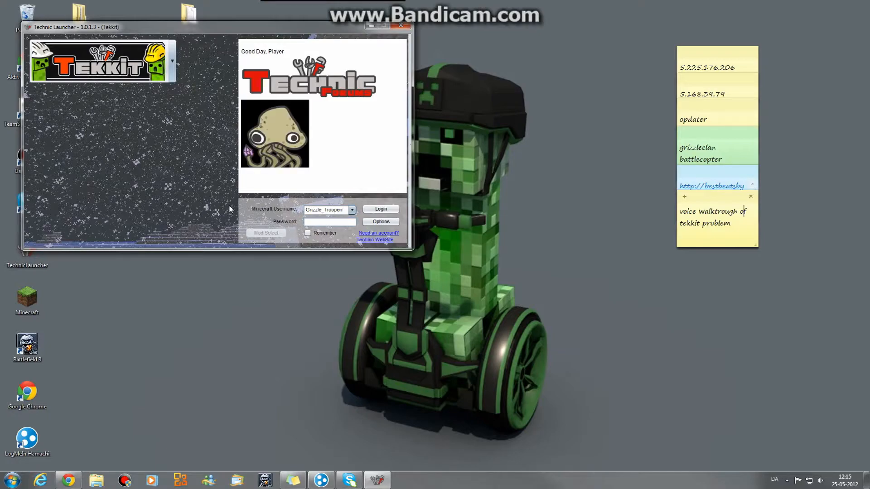
pyautogui.write('1')
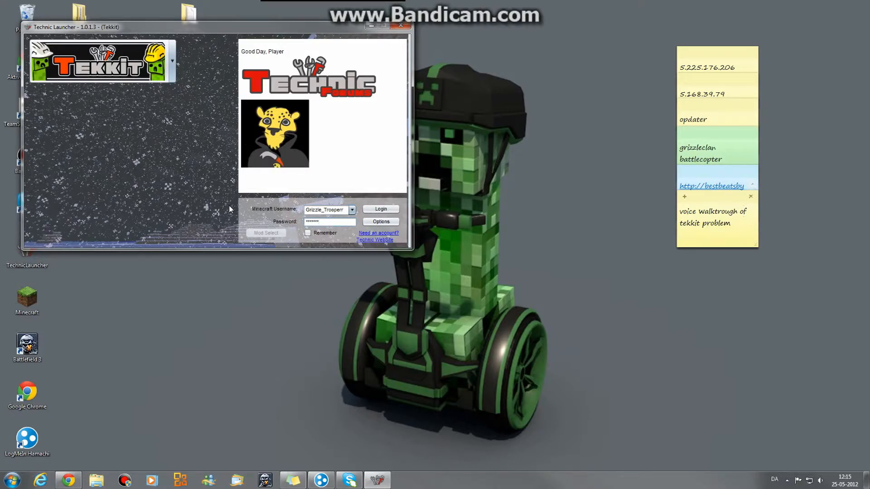
pyautogui.click(307, 233)
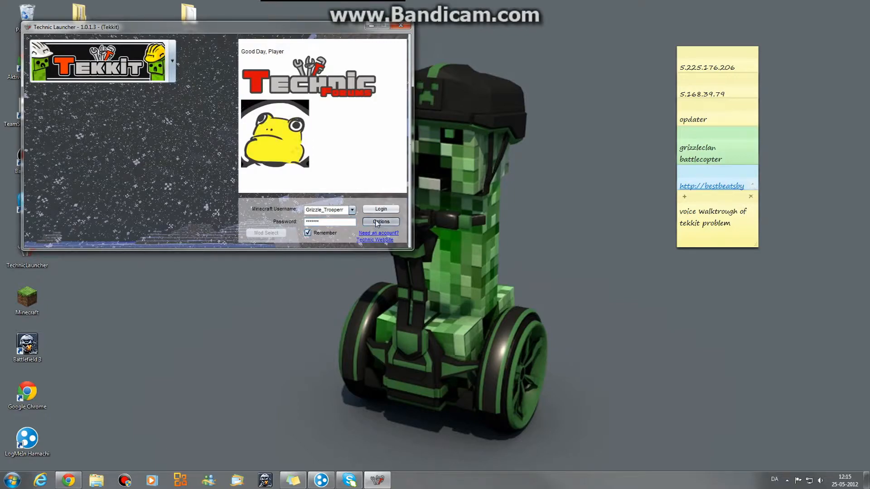
pyautogui.click(381, 221)
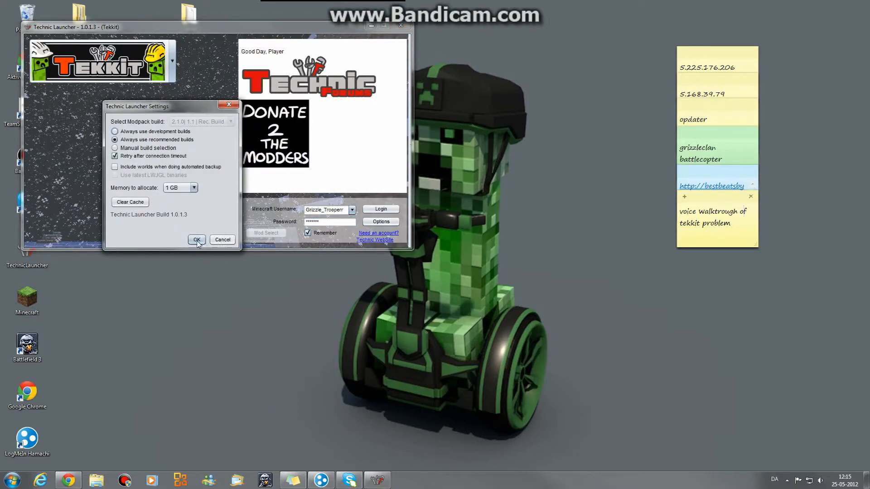
pyautogui.click(196, 240)
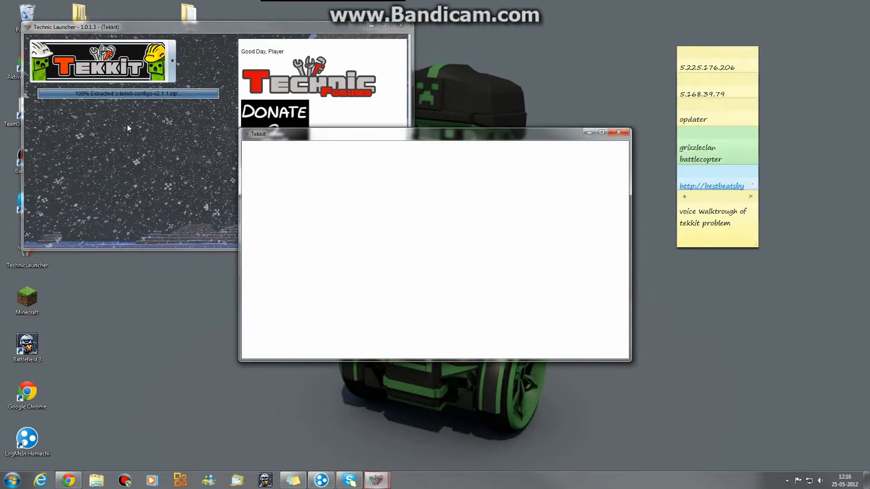
pyautogui.moveTo(403, 148)
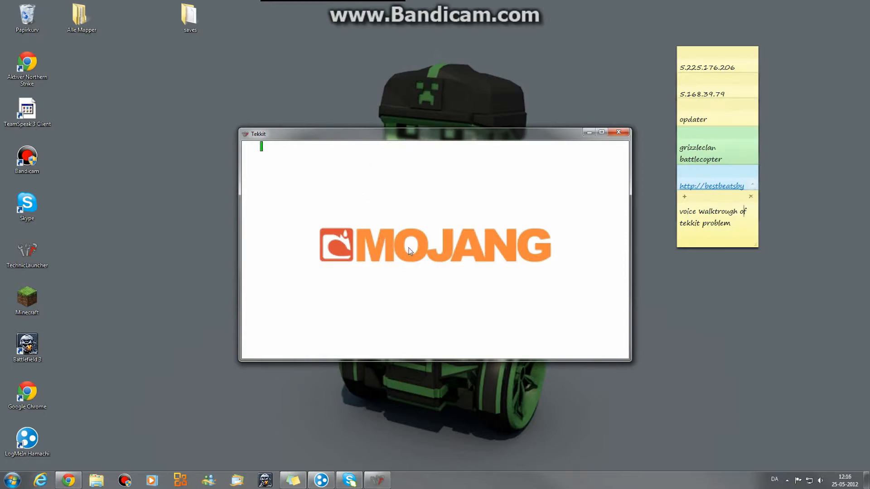
pyautogui.moveTo(405, 240)
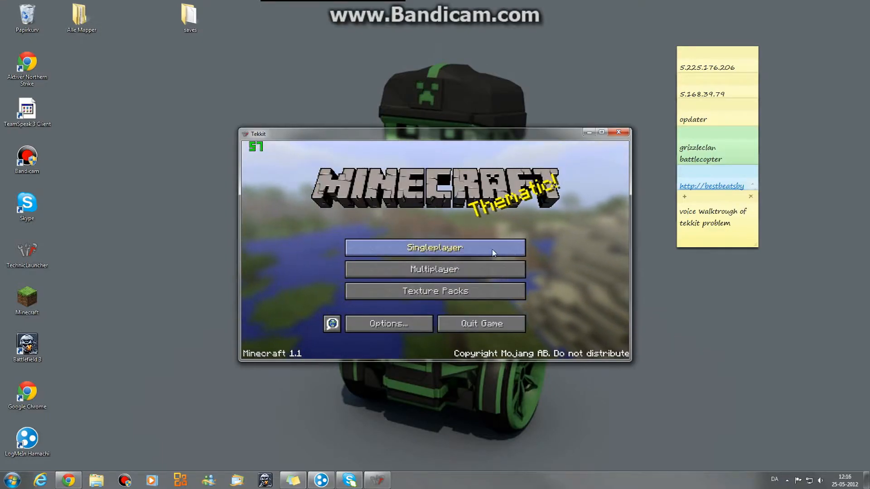
# Find the singleplayer world list empty, cancel, and close the Tekkit window
pyautogui.click(435, 247)
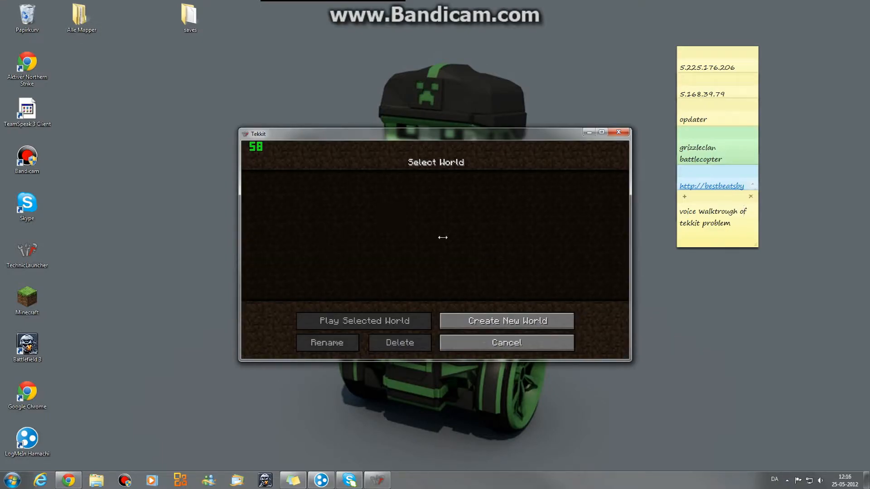
pyautogui.click(505, 343)
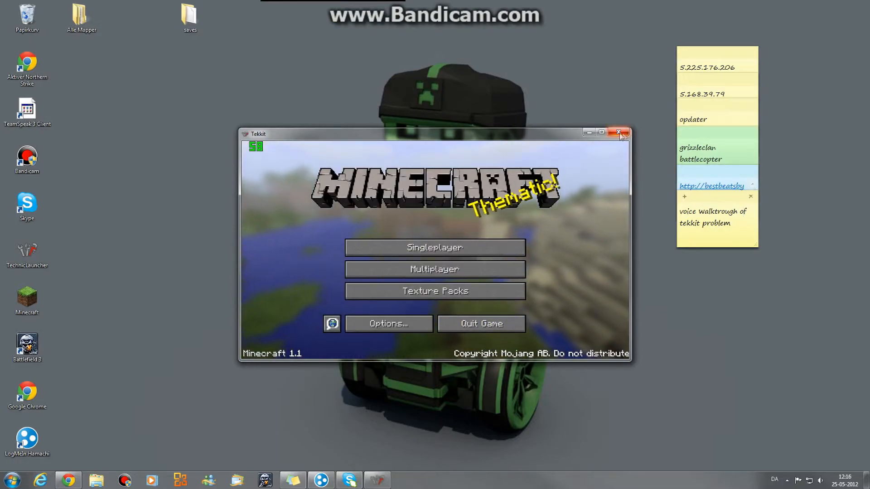
pyautogui.click(620, 133)
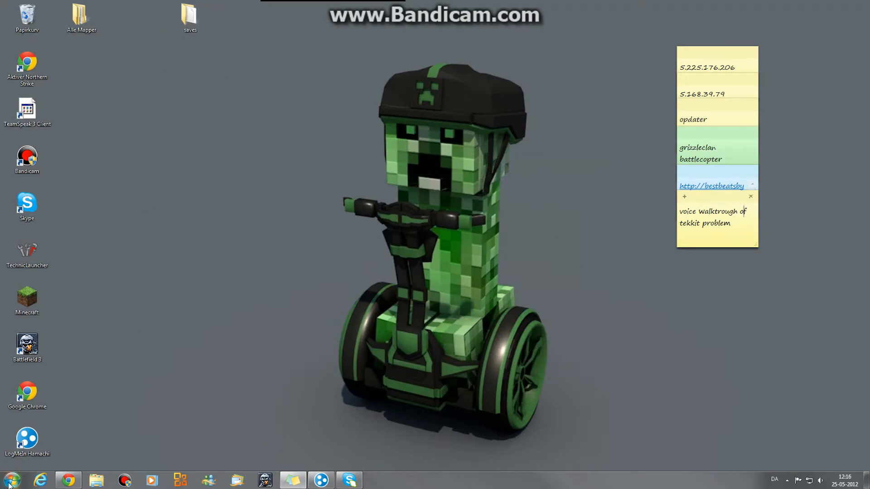
# Open the new, empty saves folder under %appdata%\.techniclauncher\tekkit
pyautogui.click(10, 479)
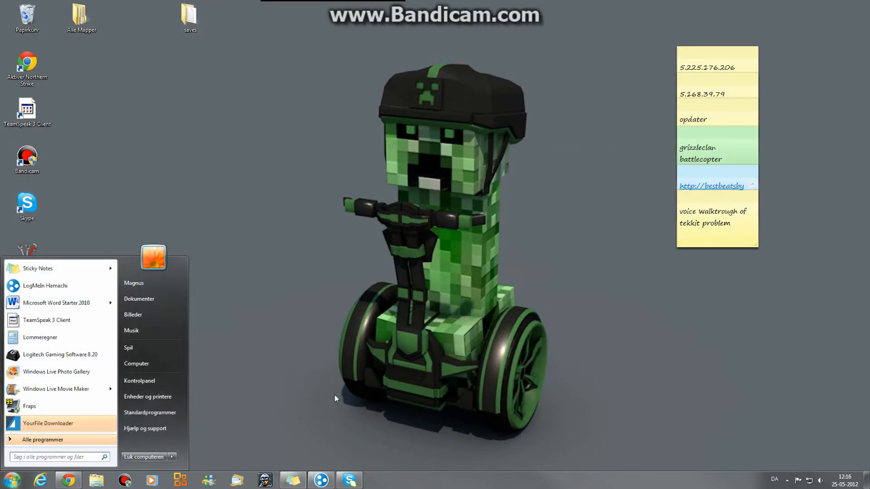
pyautogui.write('%apo')
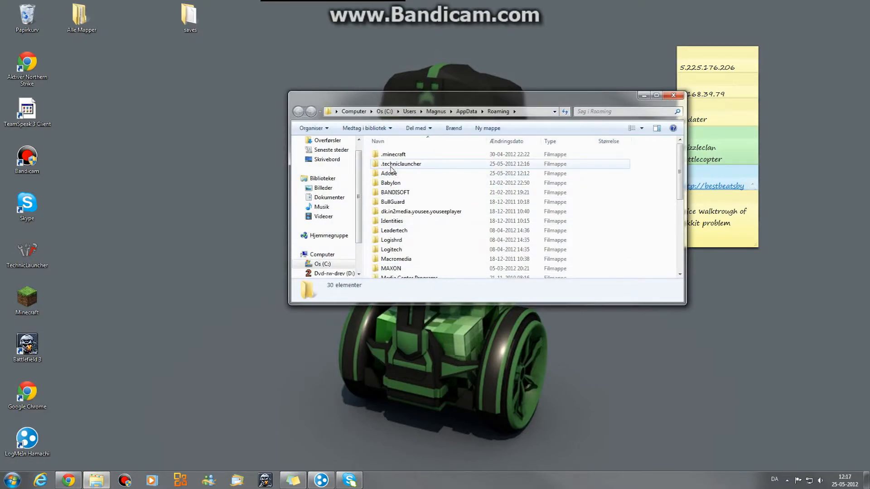
pyautogui.doubleClick(400, 164)
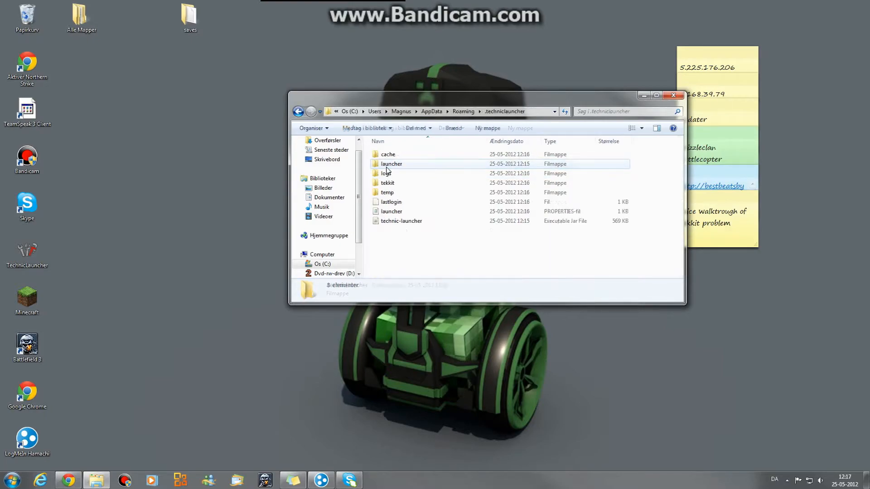
pyautogui.doubleClick(387, 182)
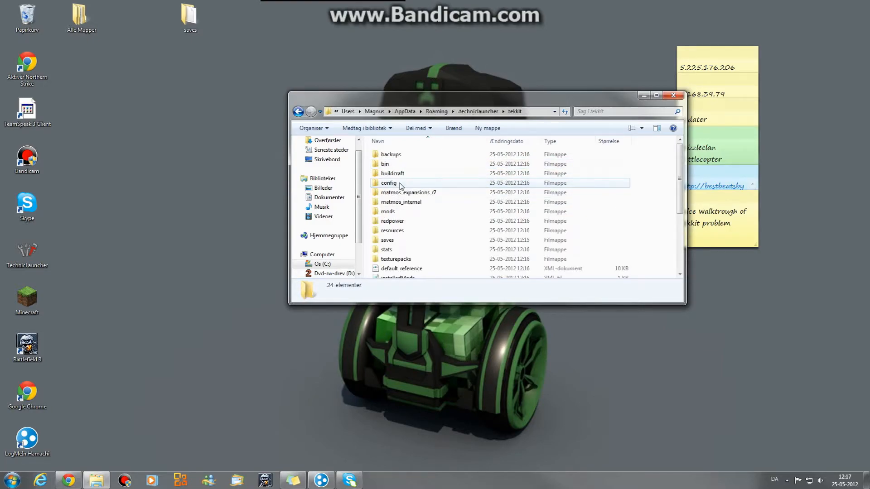
pyautogui.doubleClick(387, 239)
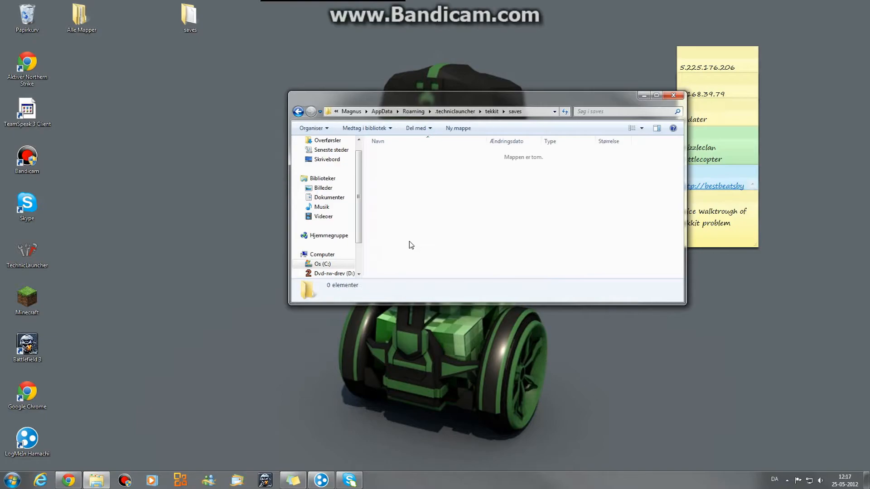
pyautogui.click(299, 111)
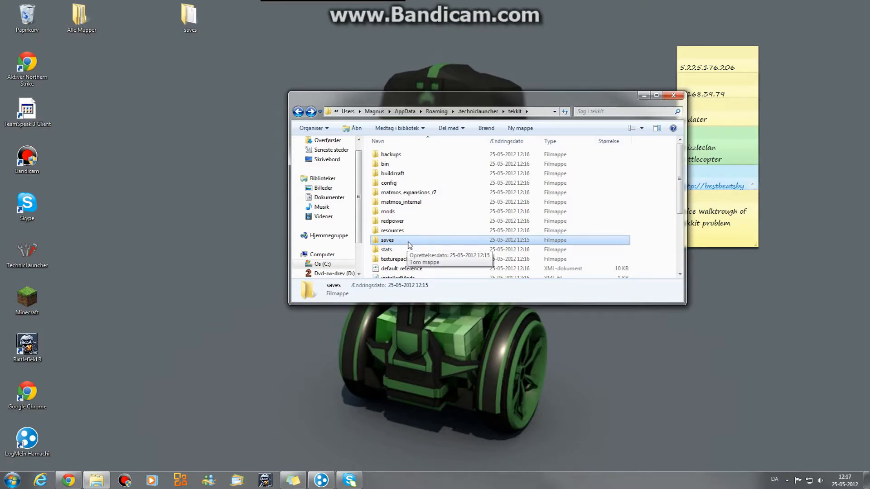
pyautogui.doubleClick(387, 240)
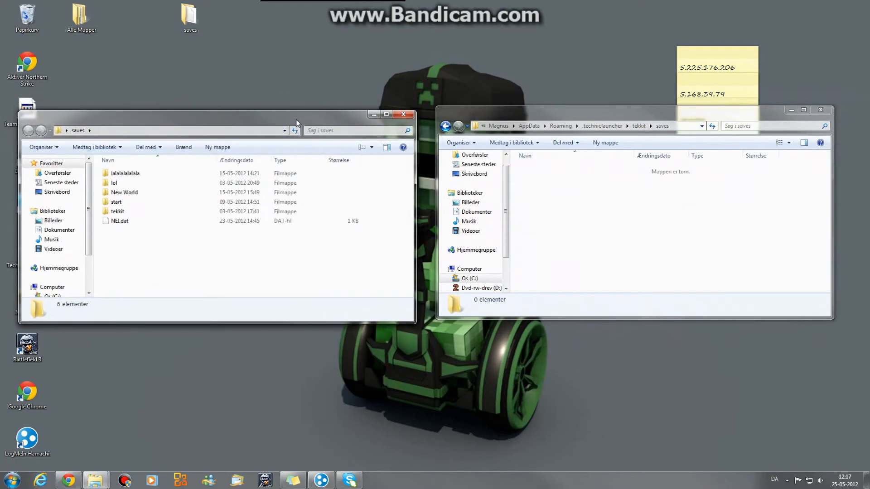
# Move all old worlds and NEI.dat into tekkit saves, recycling the desktop folder
pyautogui.click(119, 220)
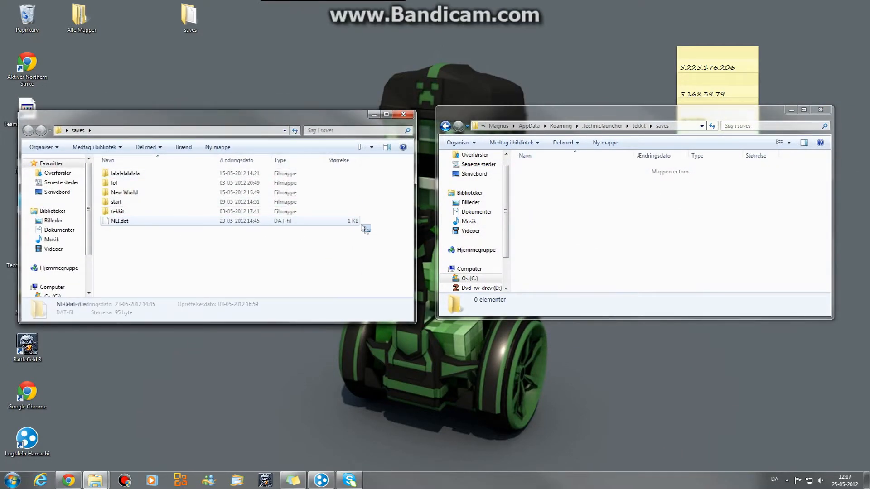
pyautogui.press('ctrl+a')
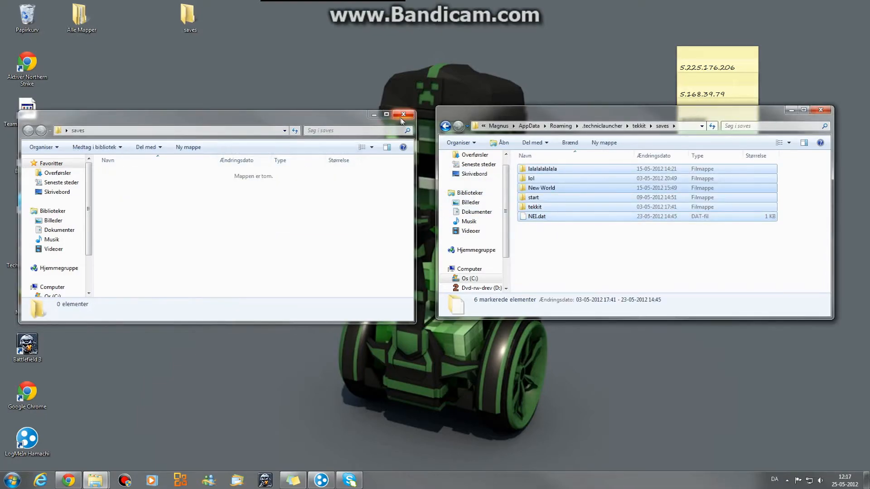
pyautogui.click(404, 114)
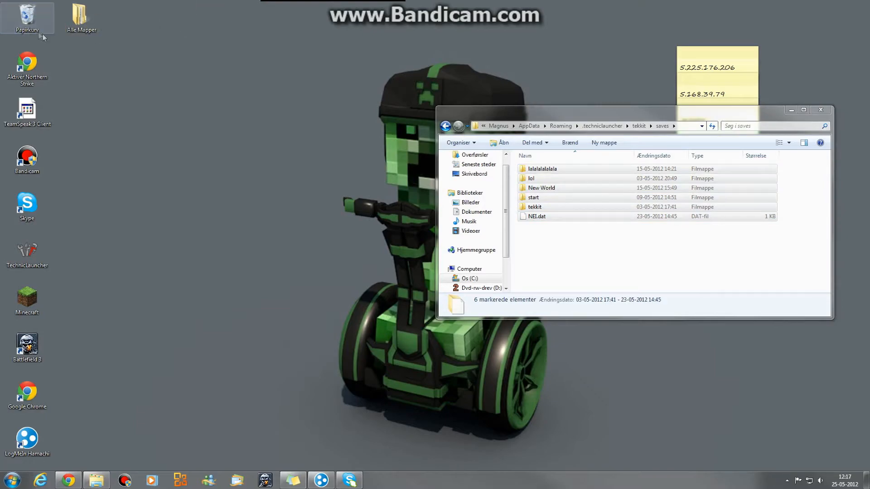
pyautogui.moveTo(633, 109); pyautogui.dragTo(344, 88)
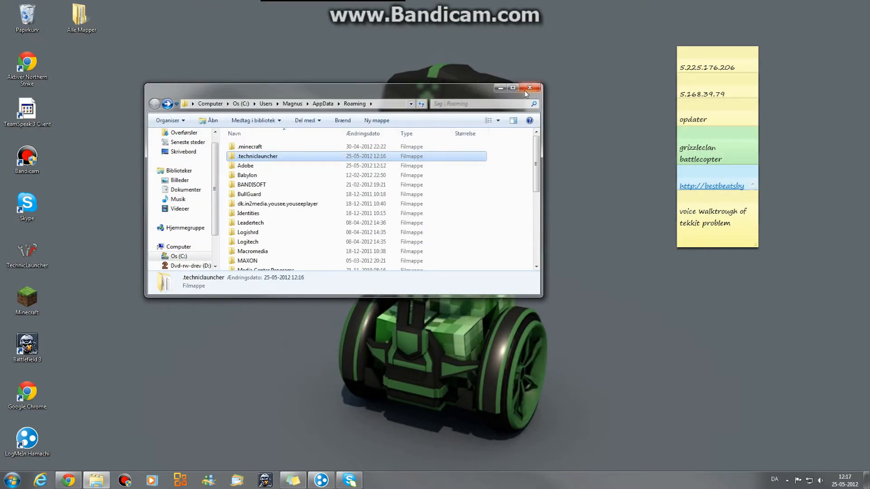
pyautogui.click(529, 88)
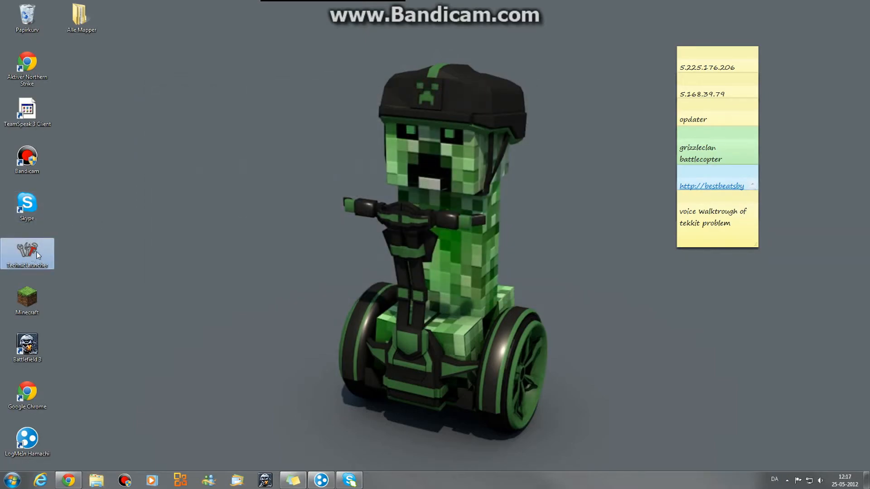
pyautogui.moveTo(87, 291)
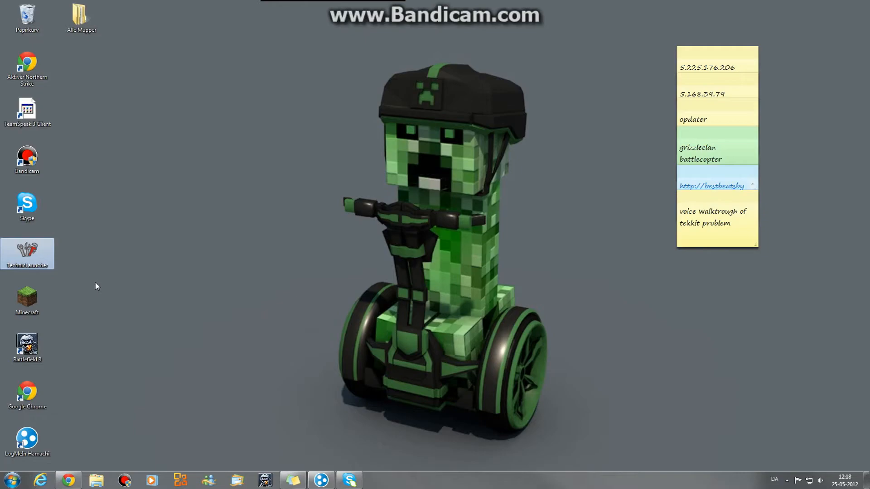
# Relaunch Technic Launcher from the desktop icon and log in to start Tekkit
pyautogui.doubleClick(27, 254)
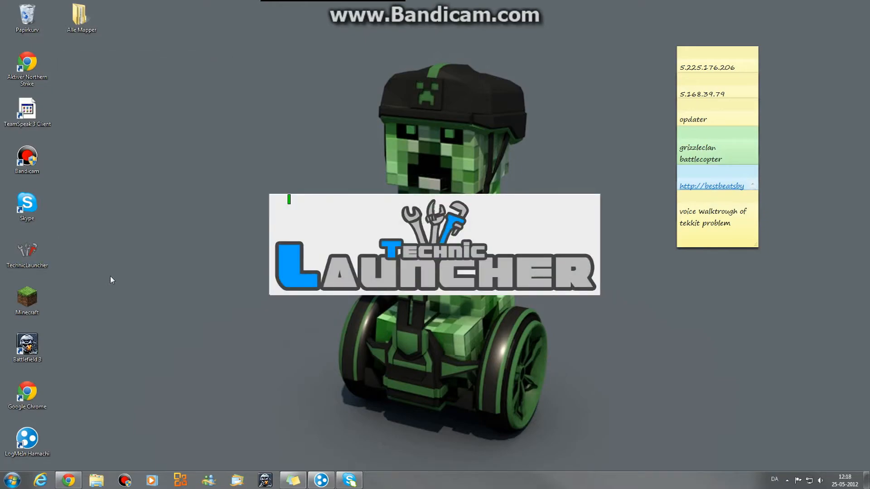
pyautogui.moveTo(139, 254)
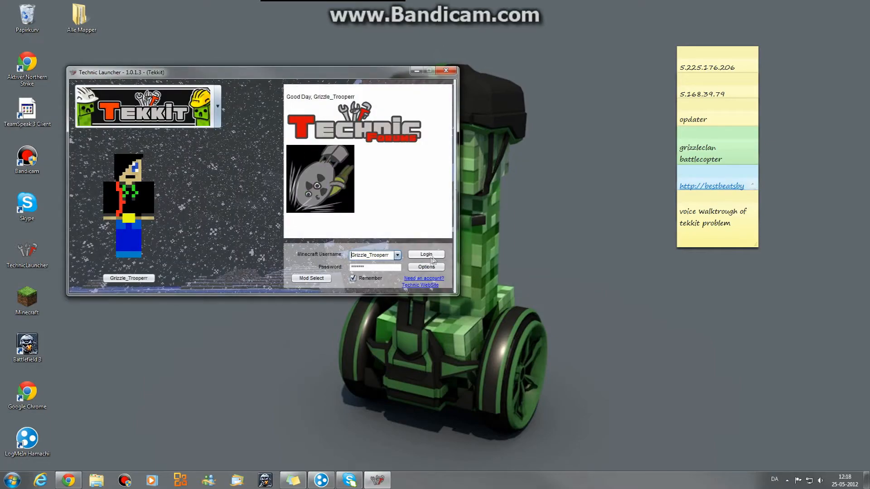
pyautogui.click(425, 254)
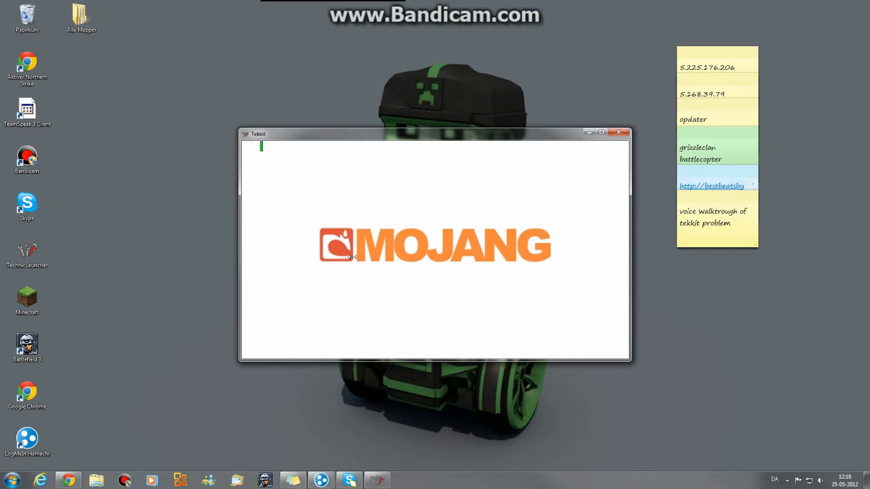
pyautogui.moveTo(272, 207)
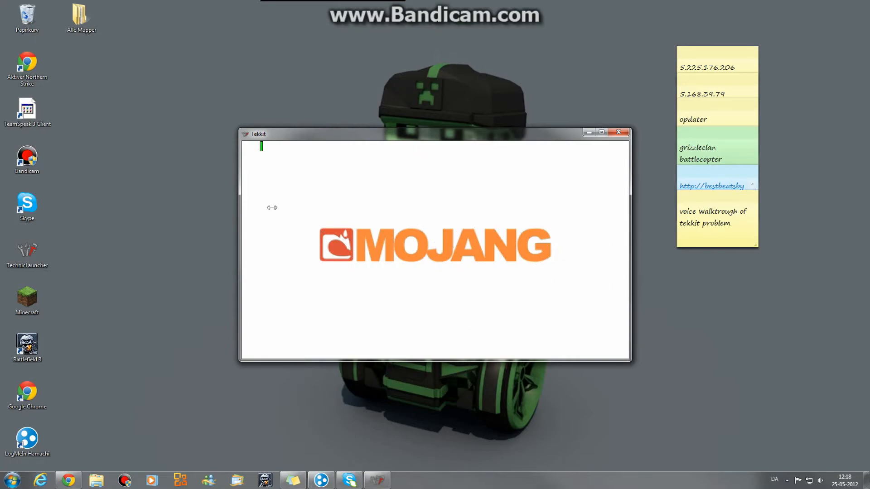
pyautogui.moveTo(312, 275)
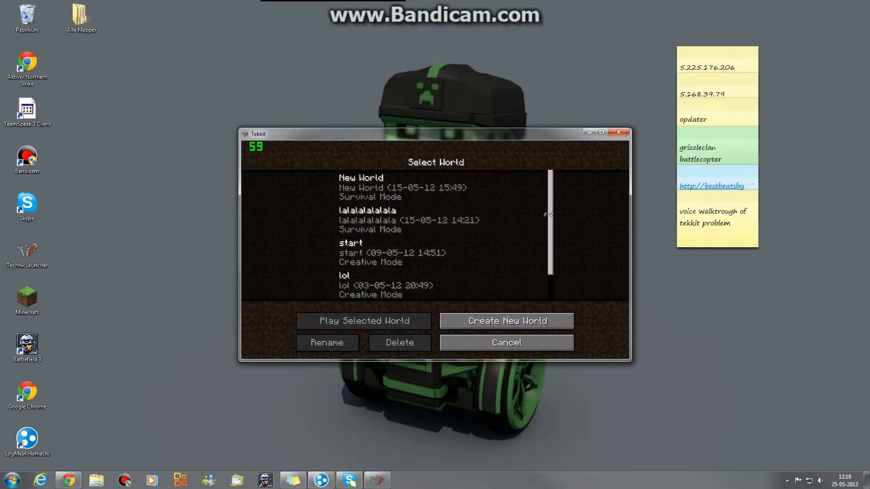
# Scroll the world list to New World, select it and load it
pyautogui.scroll(-3)
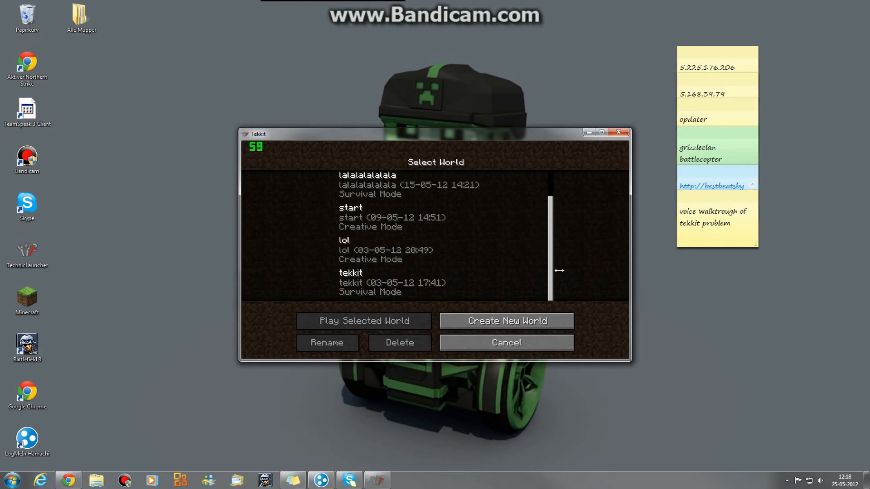
pyautogui.click(506, 321)
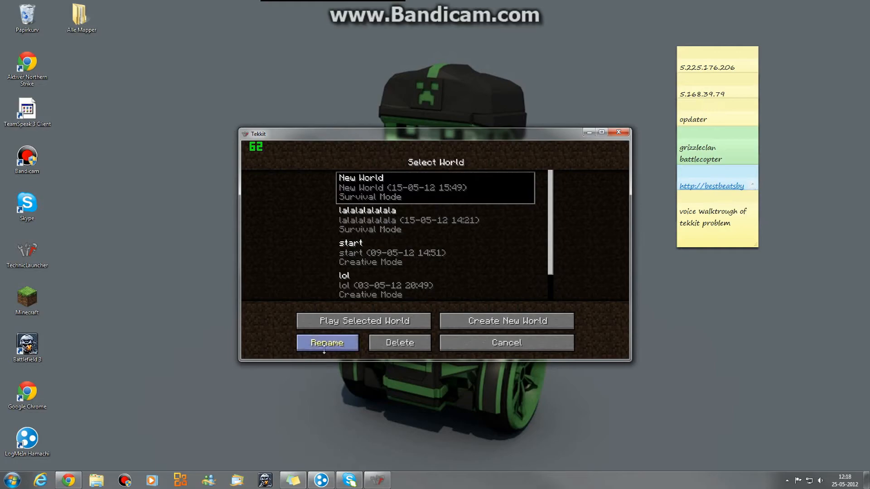
pyautogui.click(363, 320)
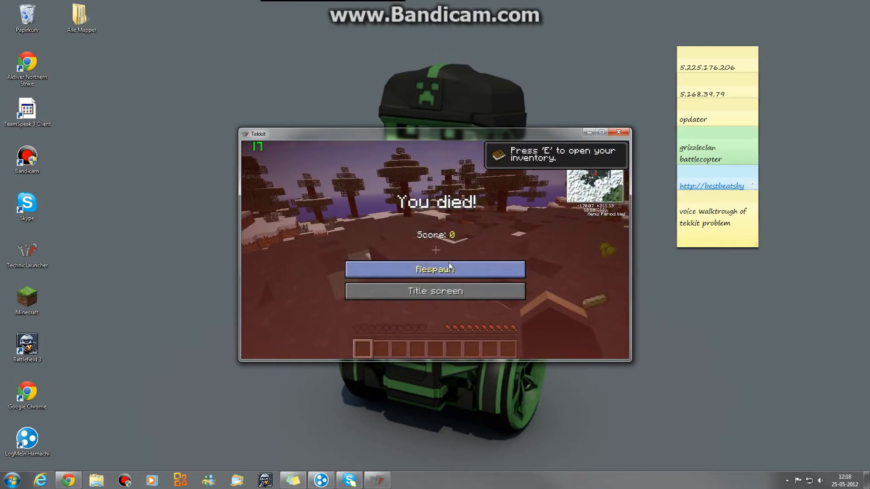
# Respawn in the restored snowy New World and start moving around
pyautogui.click(435, 269)
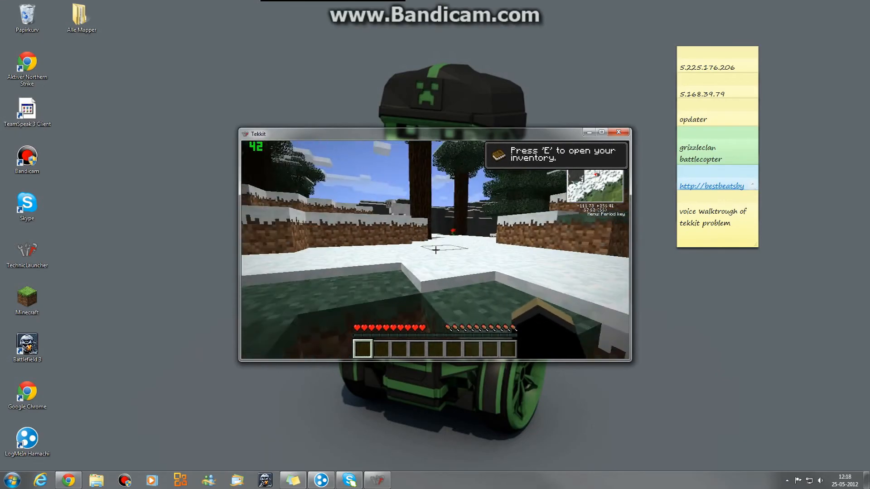
pyautogui.press('e')
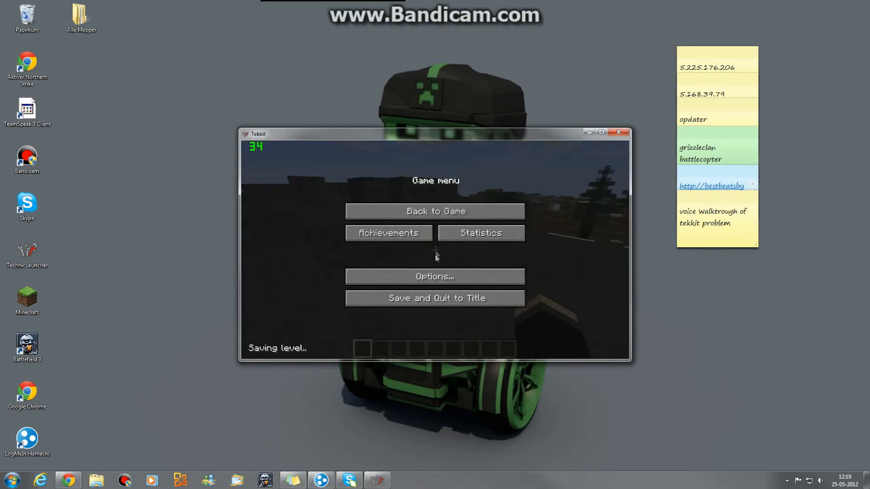
# Glance at the game Options, close them, and resume the New World
pyautogui.click(434, 277)
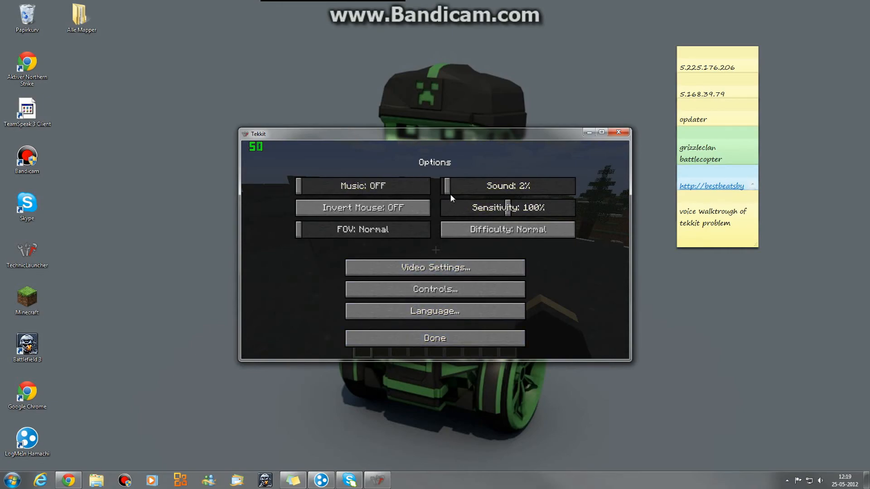
pyautogui.click(434, 338)
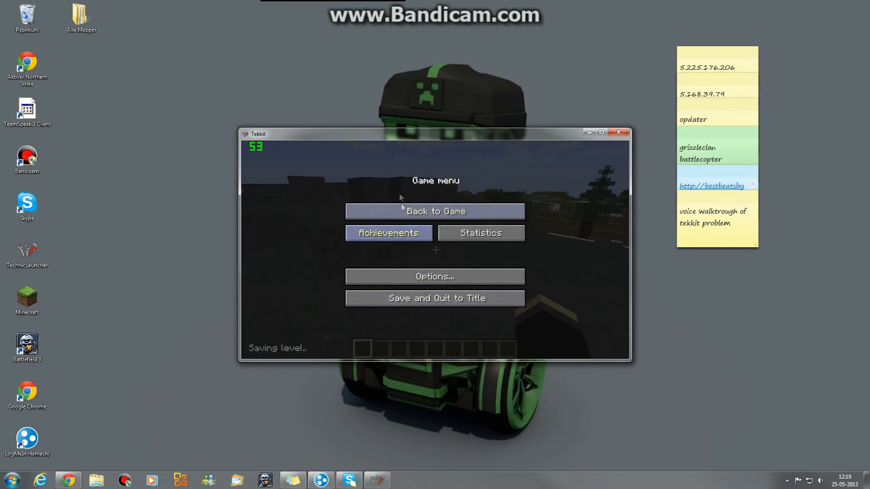
pyautogui.click(435, 210)
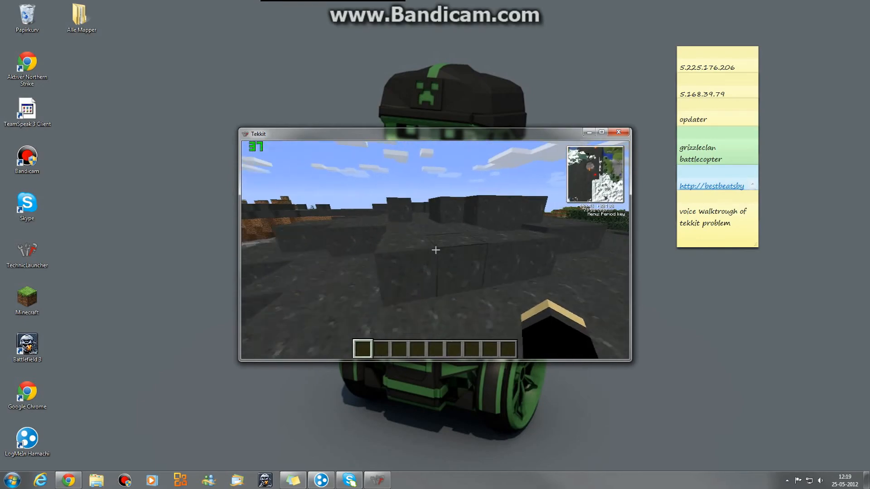